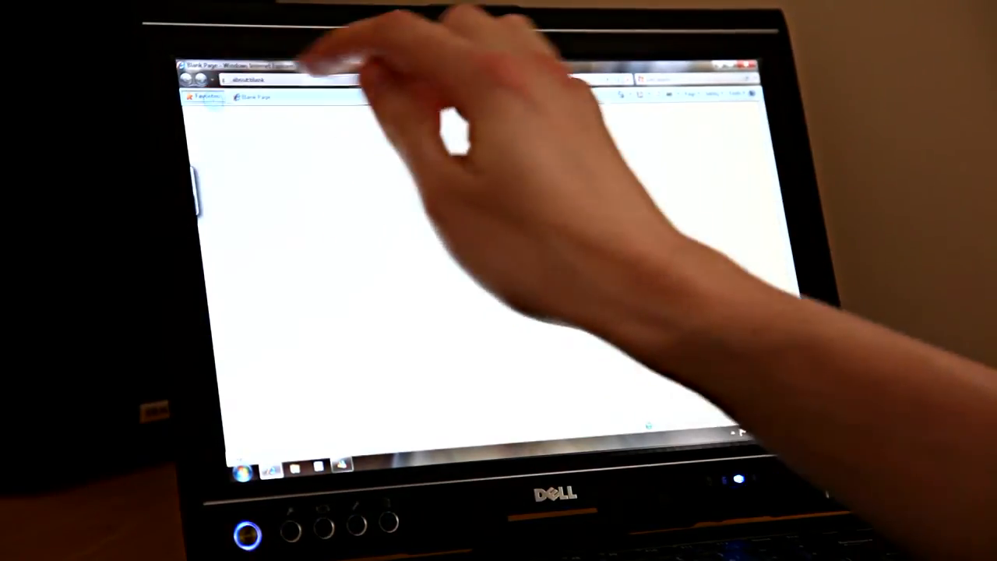
Show the Favorites pane with the saved favourite pages next to the blank page.
click(201, 97)
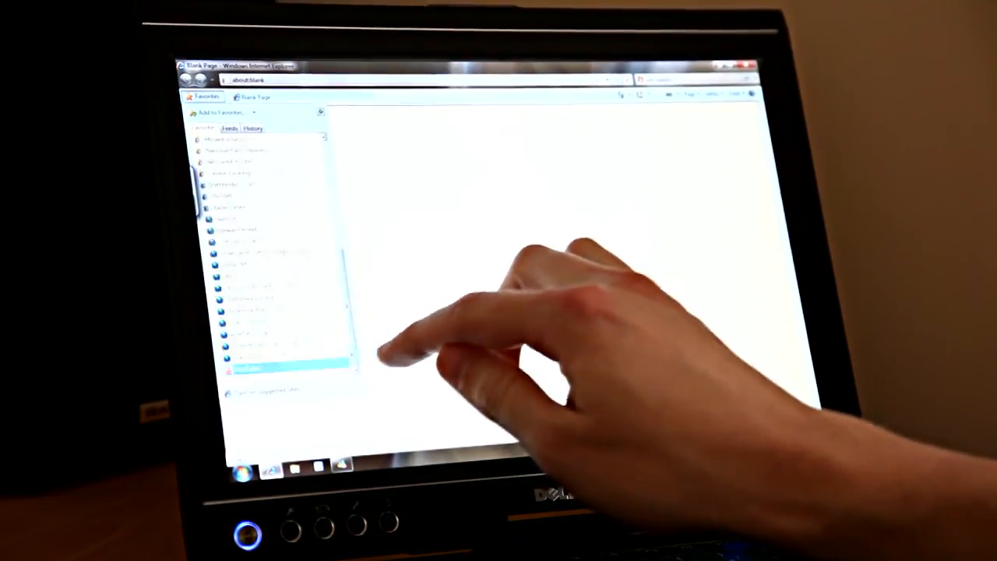
click(262, 366)
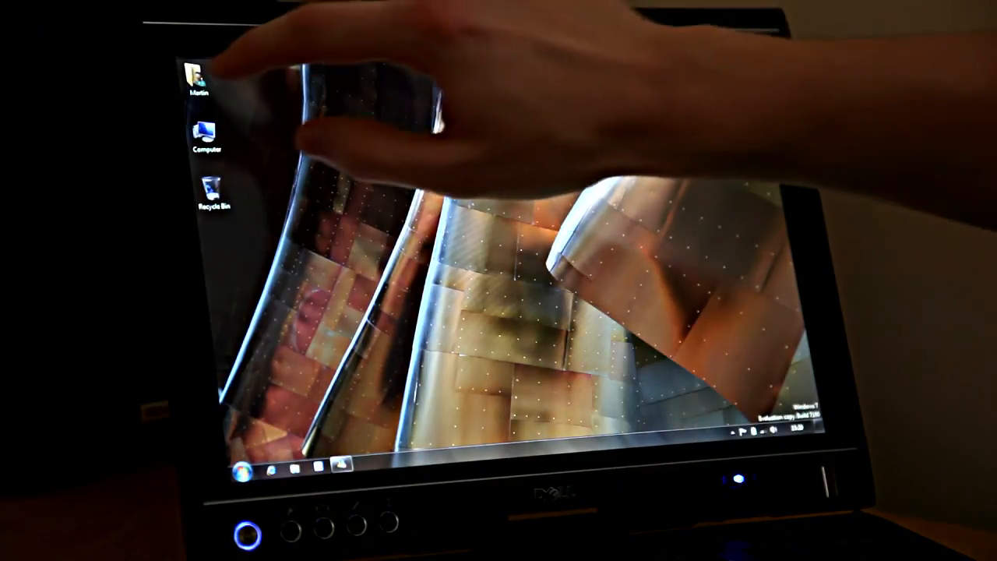
right_click(199, 78)
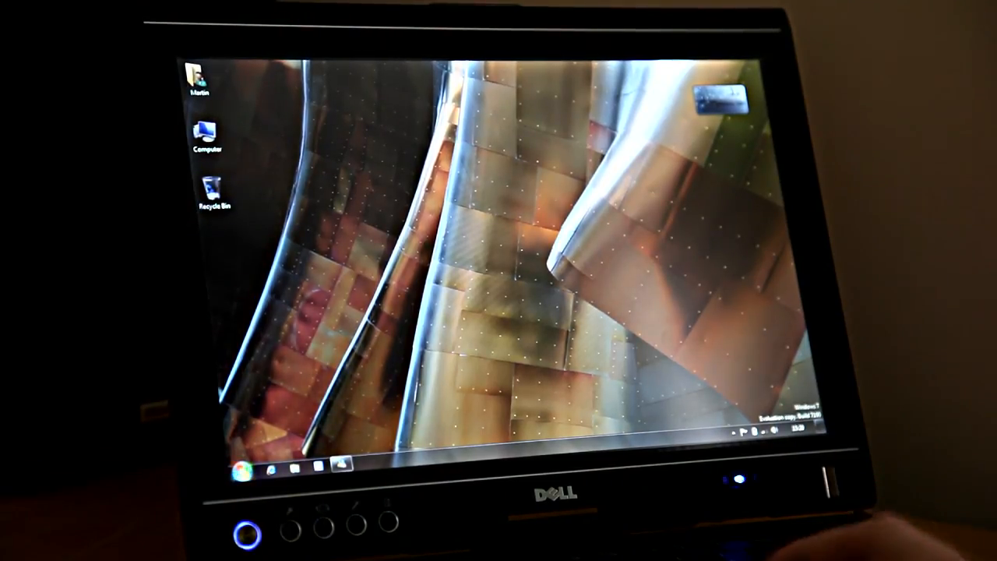
Open the user folder from the desktop to reach the Pictures folder with its photo.
click(200, 81)
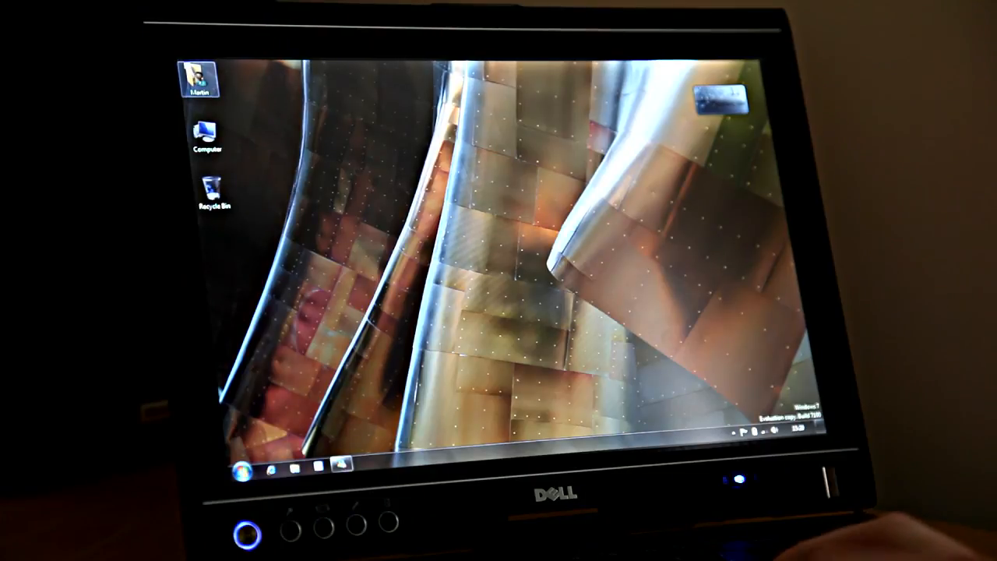
double_click(200, 81)
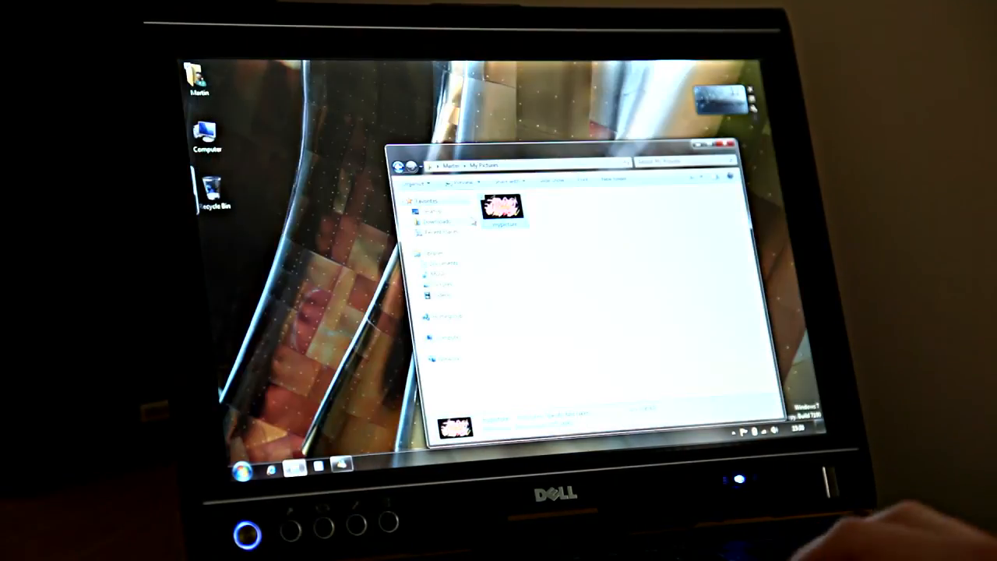
click(243, 470)
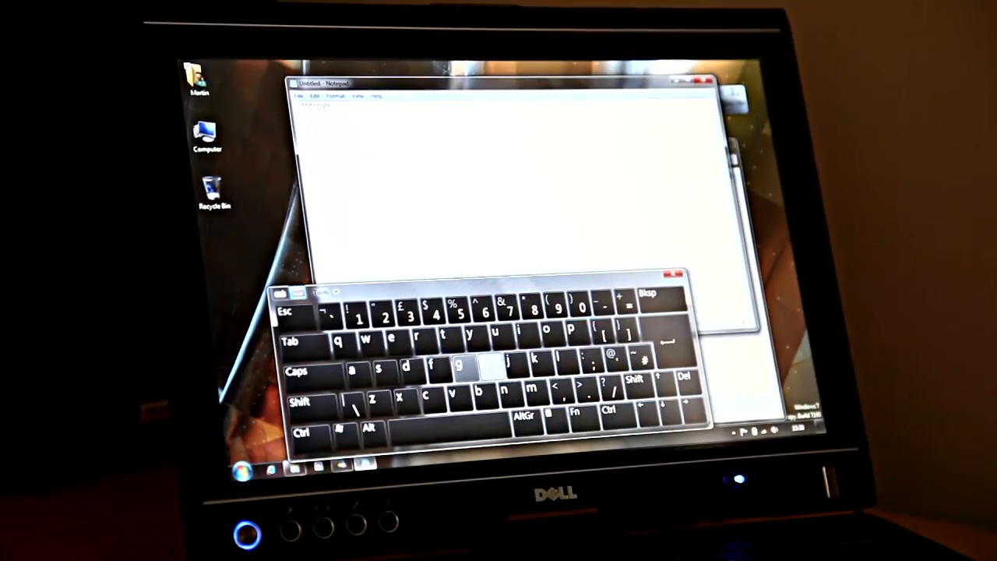
Dismiss the on-screen keyboard, leaving the empty Notepad note over the desktop.
click(484, 366)
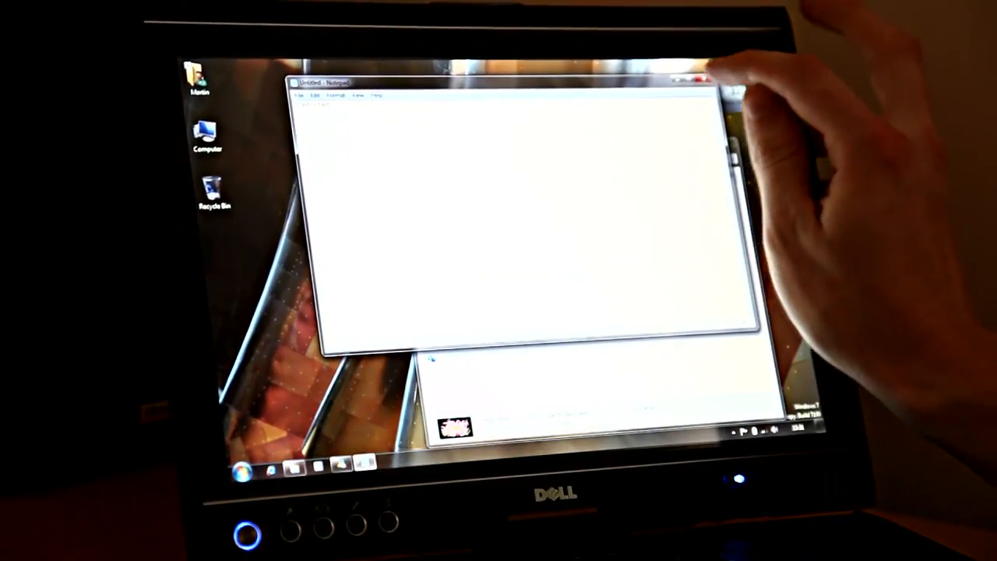
Close Notepad without saving and bring up the Start menu's log-off options.
click(698, 81)
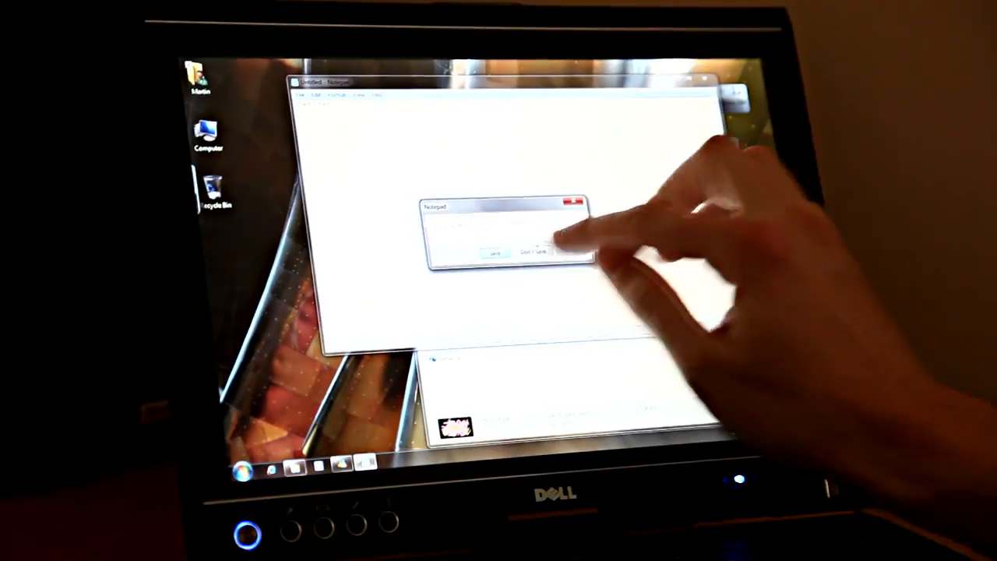
click(533, 252)
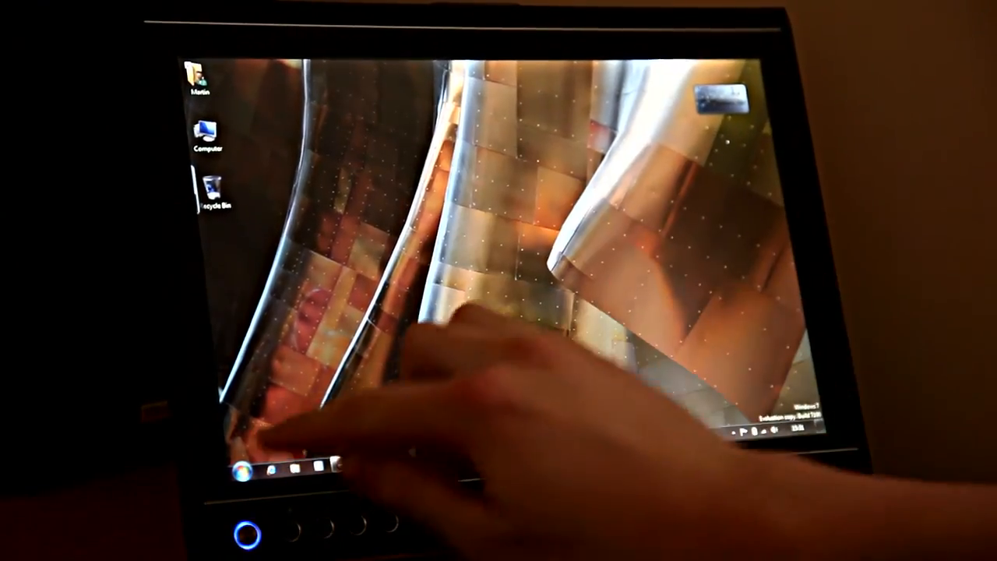
click(240, 470)
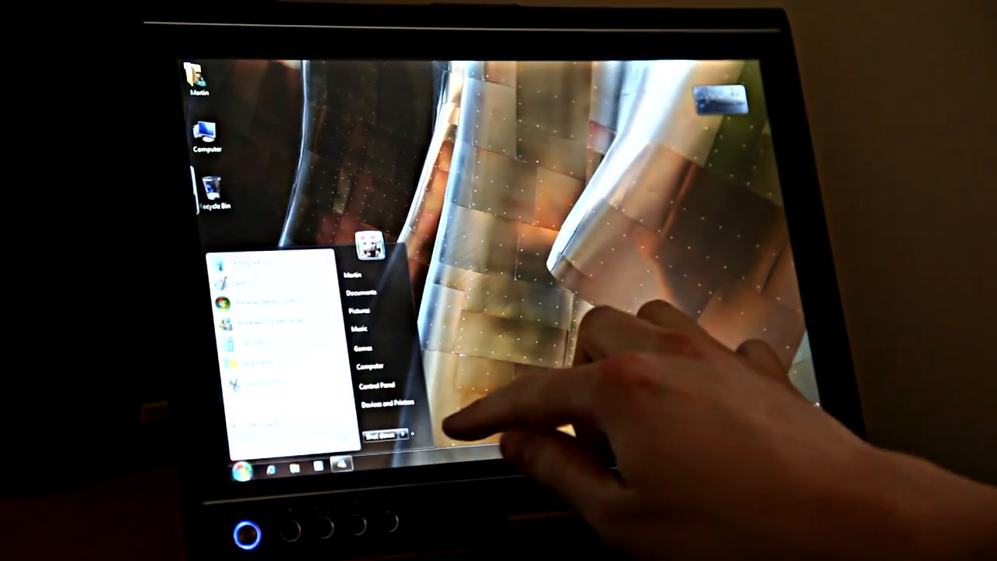